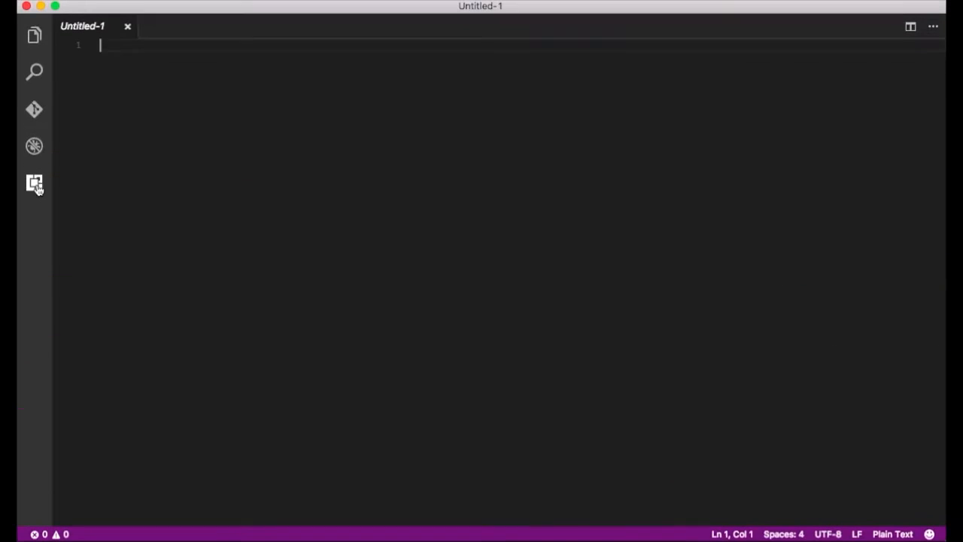
Search the Extensions marketplace for 'peach' and select the Peachpie for Visual Studio Code result.
{"action": "left_click", "coordinate": [35, 183]}
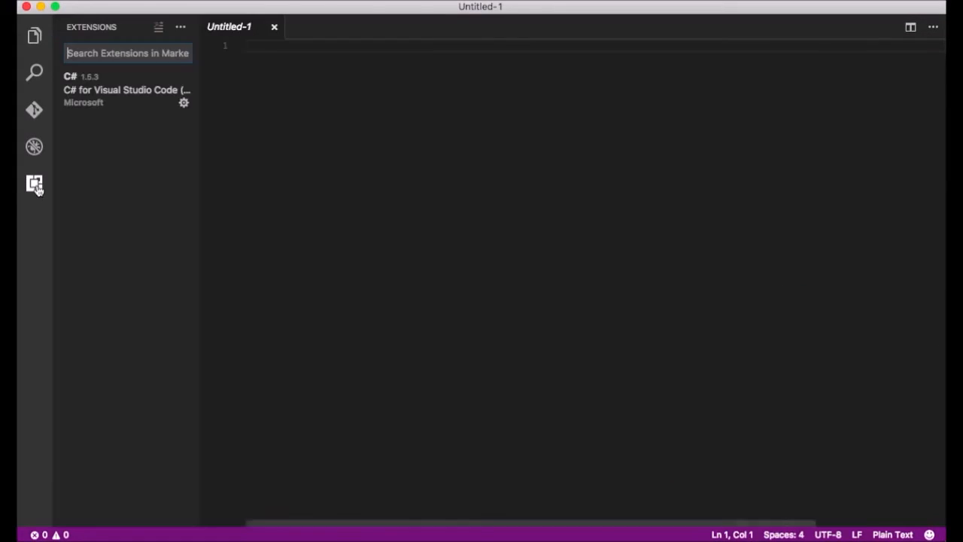
{"action": "type", "text": "peach"}
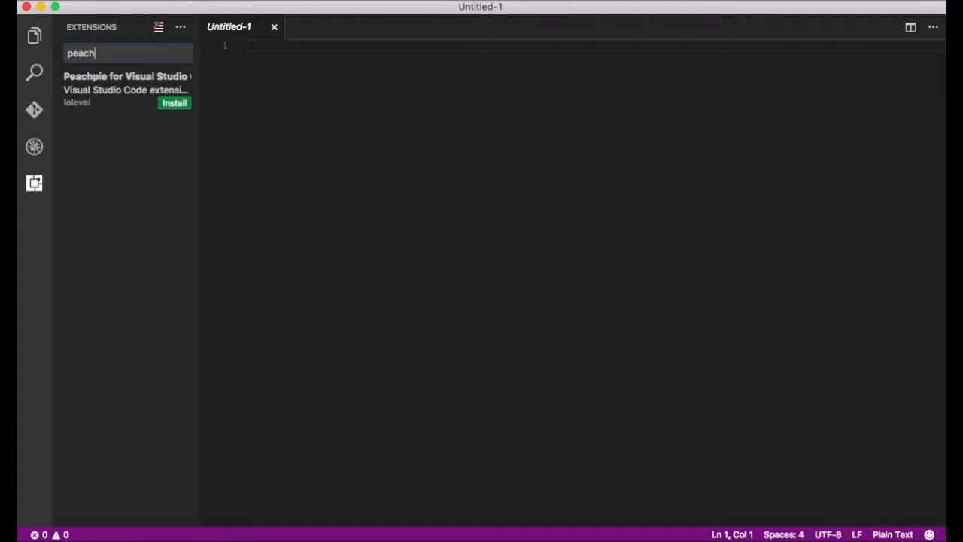
{"action": "left_click", "coordinate": [124, 83]}
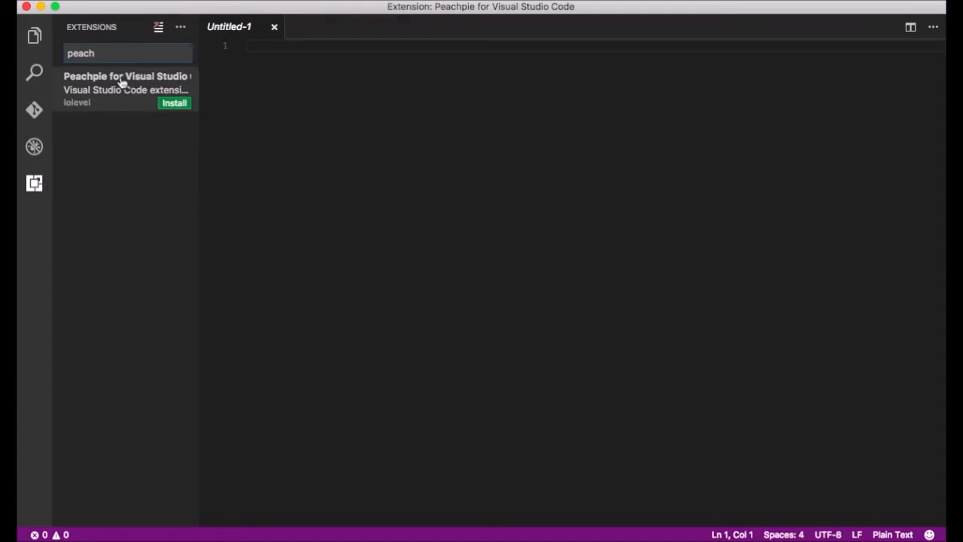
Install the Peachpie extension from its details page and reload the window to activate it.
{"action": "left_click", "coordinate": [126, 83]}
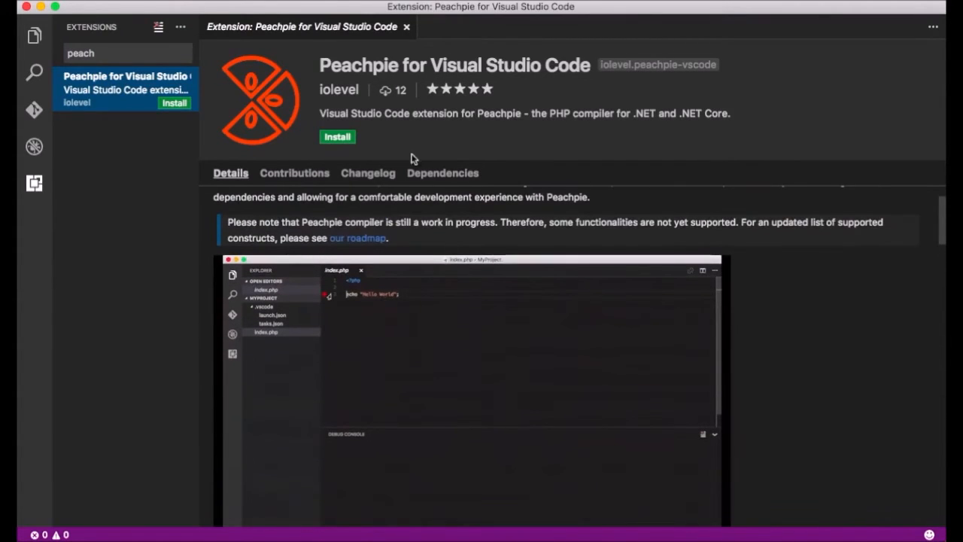
{"action": "left_click", "coordinate": [337, 136]}
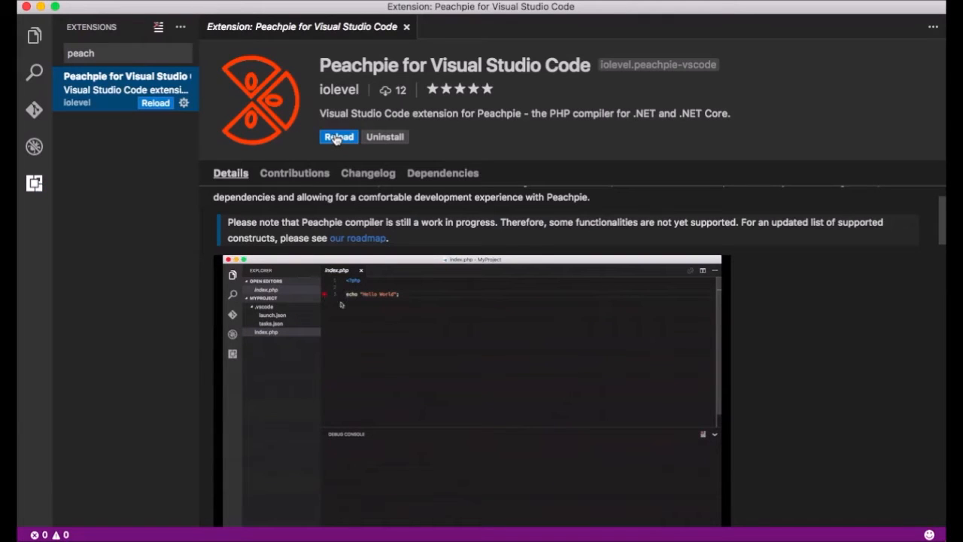
{"action": "left_click", "coordinate": [339, 136]}
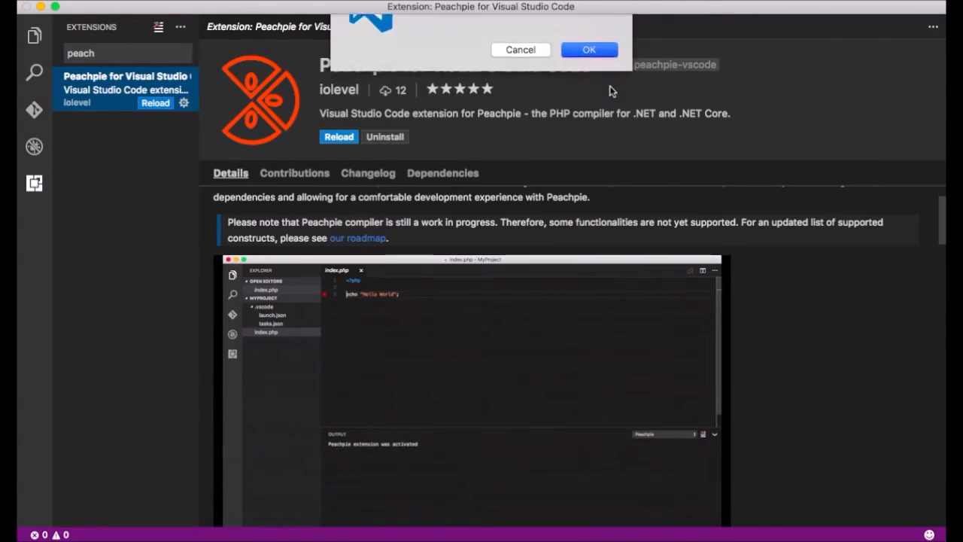
{"action": "left_click", "coordinate": [590, 49]}
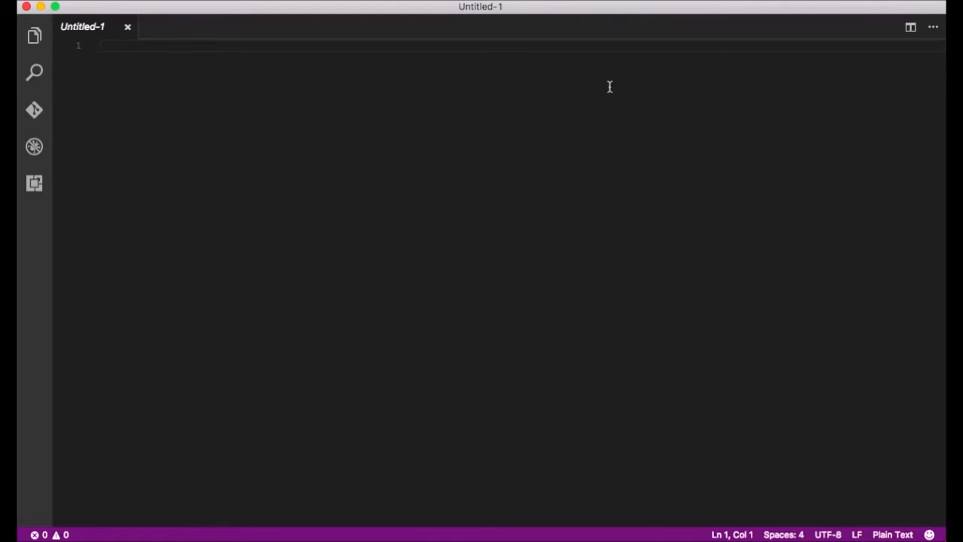
Open the MyProject folder from the Desktop as the Explorer workspace.
{"action": "left_click", "coordinate": [33, 36]}
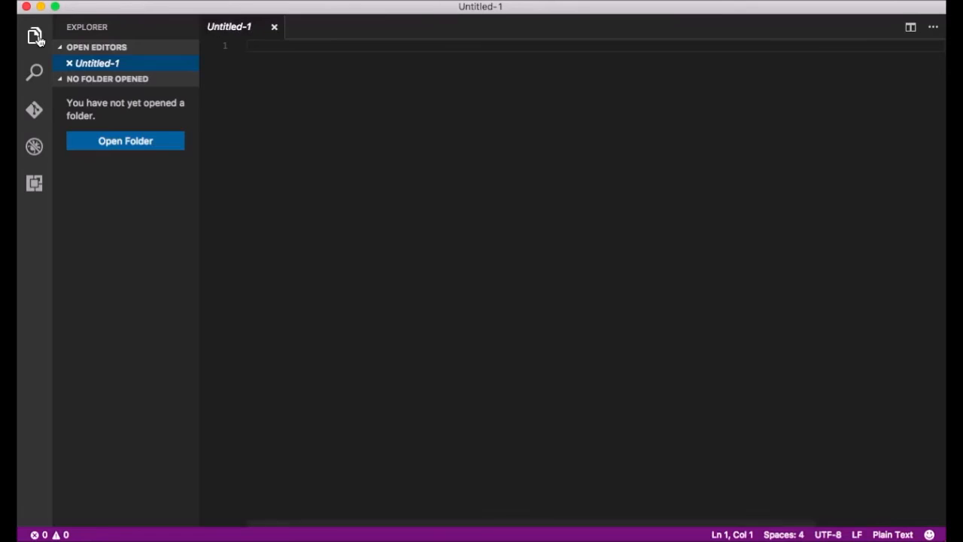
{"action": "mouse_move", "coordinate": [125, 141]}
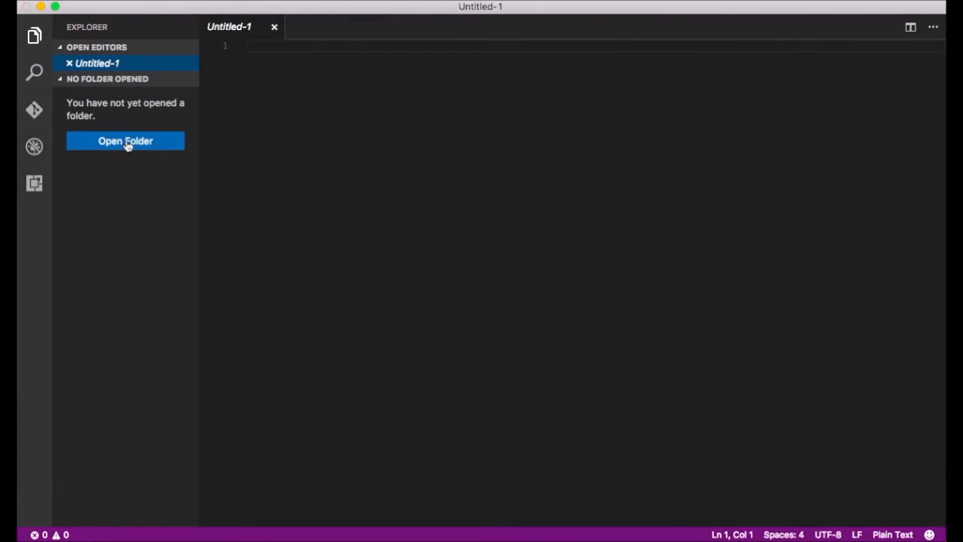
{"action": "left_click", "coordinate": [125, 141]}
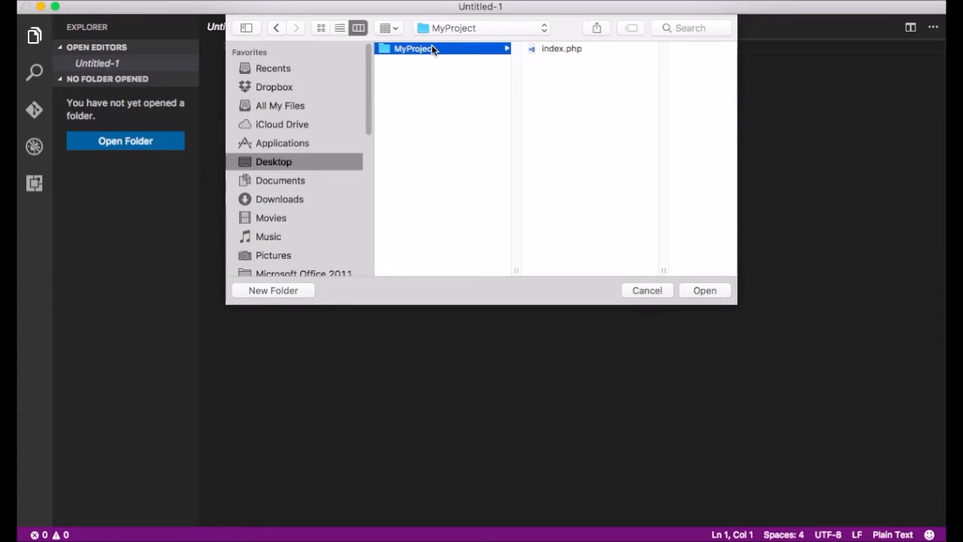
{"action": "left_click", "coordinate": [646, 290]}
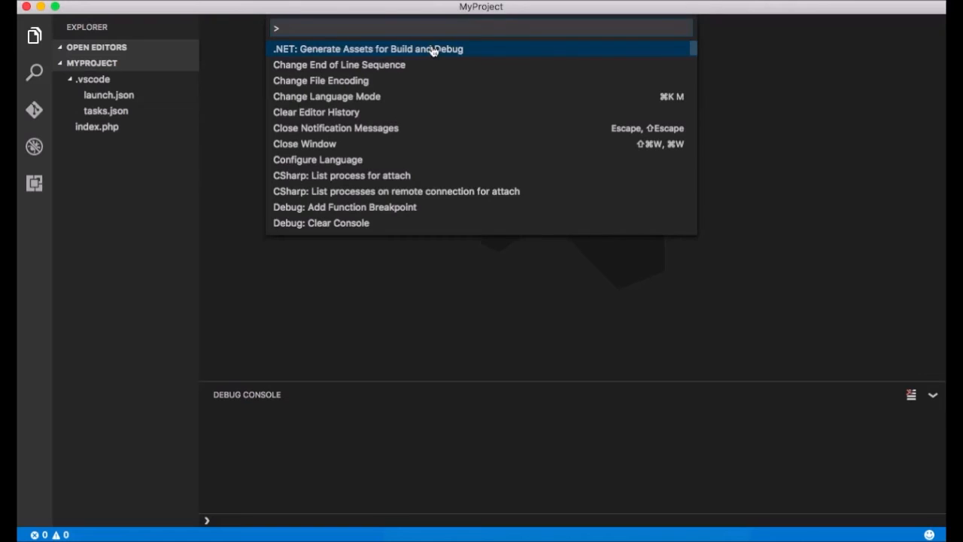
Run the Peachpie project configuration command, then open index.php from the Explorer.
{"action": "key", "text": "Escape"}
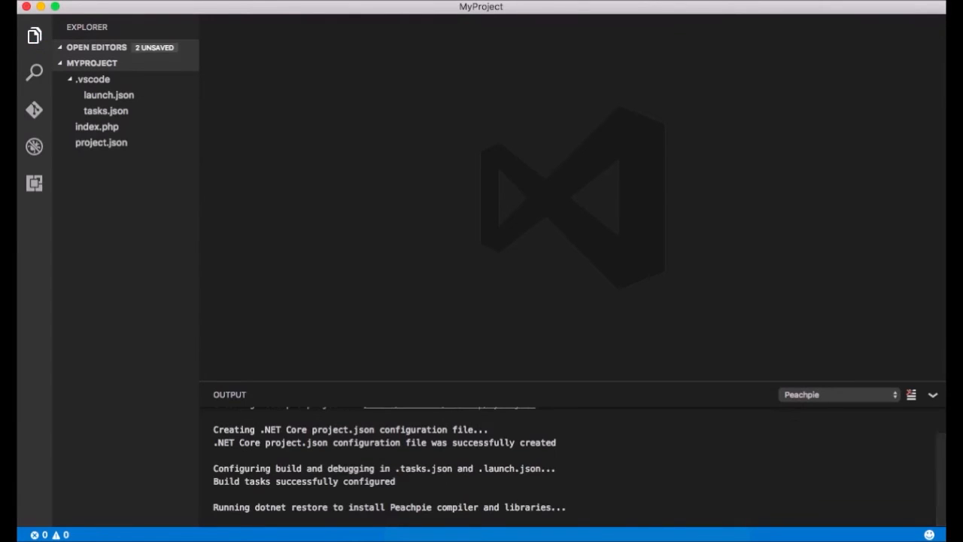
{"action": "mouse_move", "coordinate": [163, 143]}
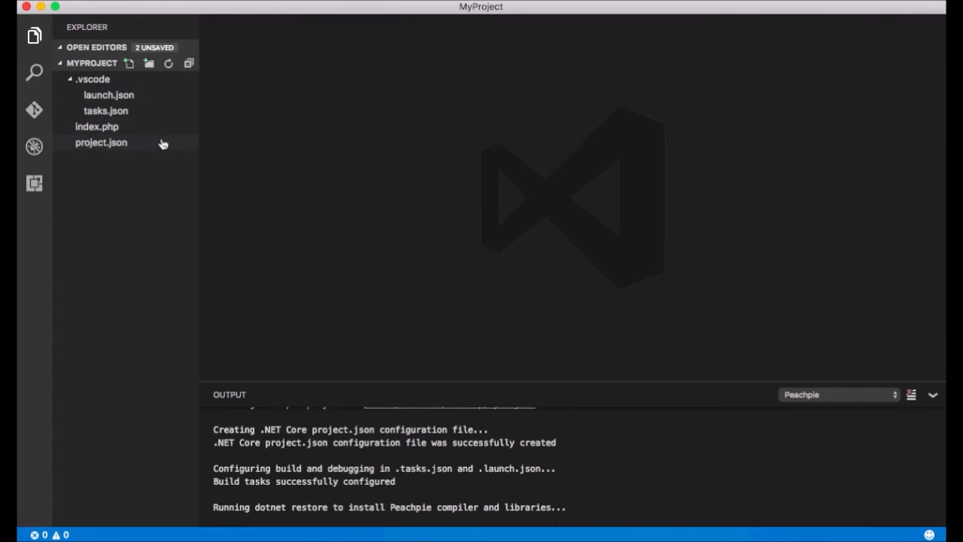
{"action": "left_click", "coordinate": [96, 127]}
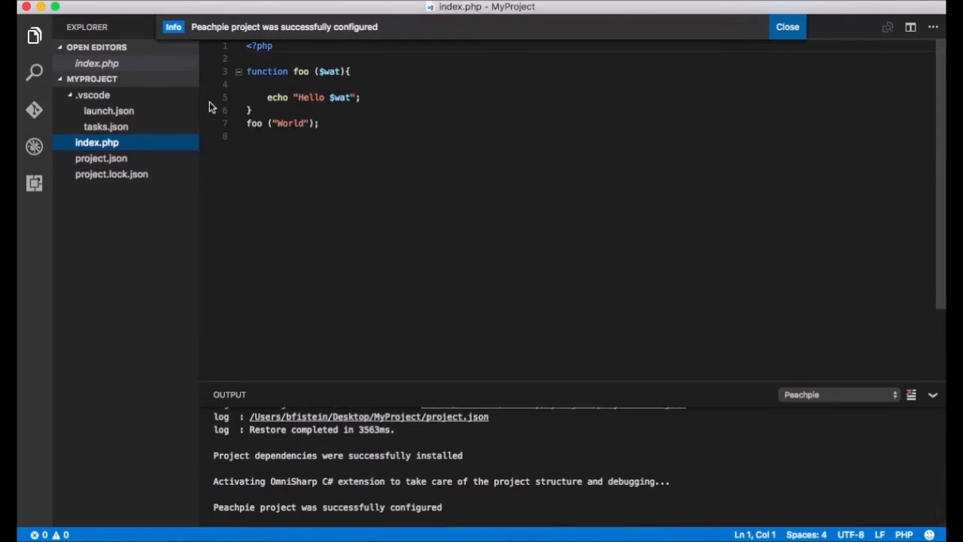
Dismiss the success notification, add a breakpoint on line 5 of index.php, and show the Debug view.
{"action": "left_click", "coordinate": [787, 26]}
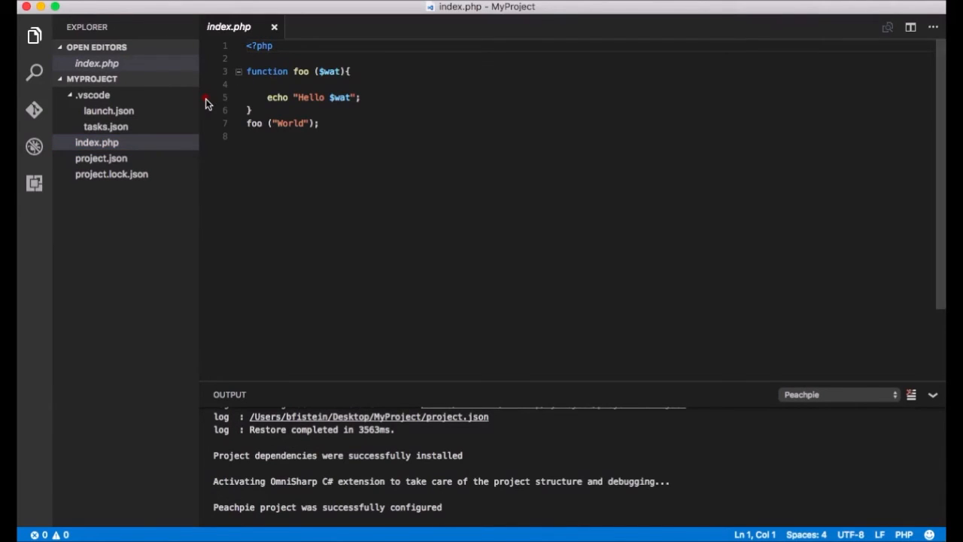
{"action": "left_click", "coordinate": [205, 97]}
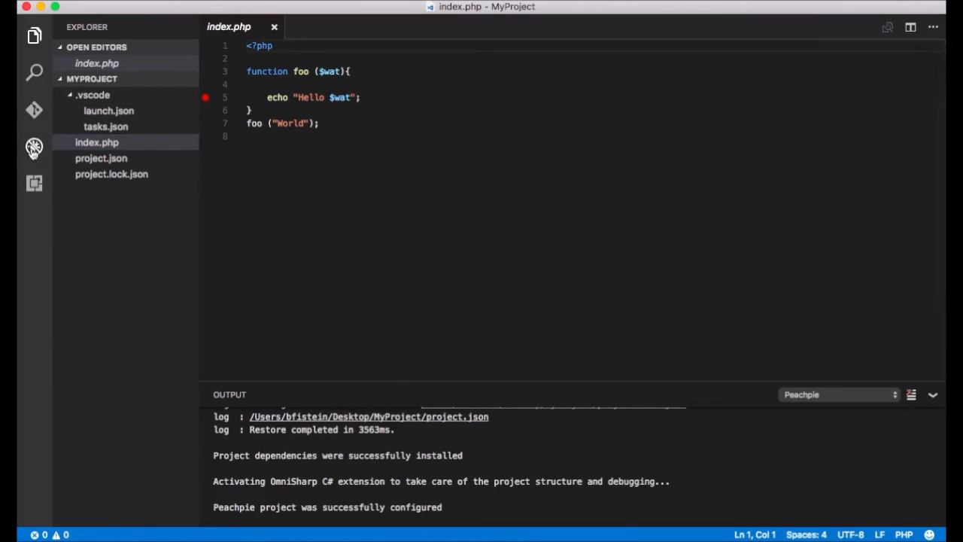
{"action": "left_click", "coordinate": [34, 146]}
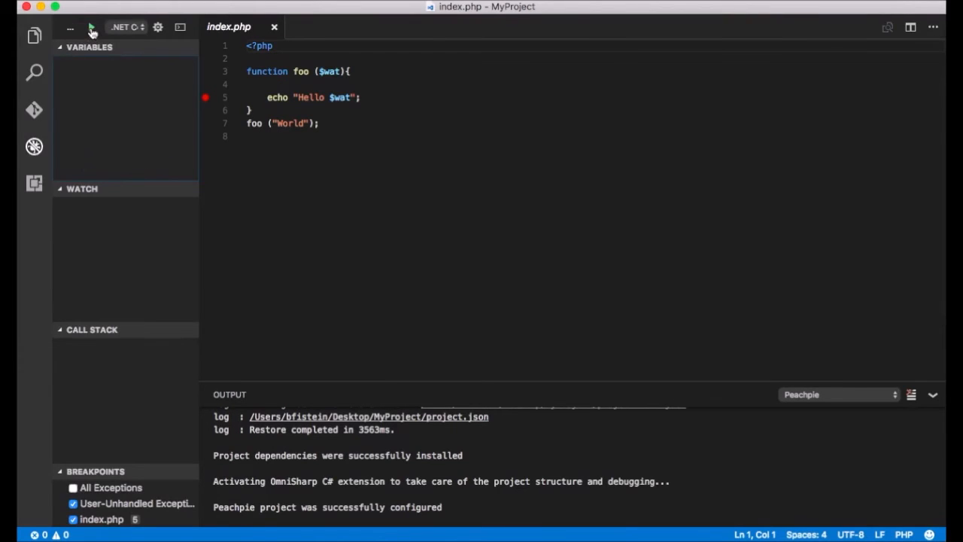
Start debugging, hit the line 5 breakpoint, and step over to line 6.
{"action": "left_click", "coordinate": [90, 27]}
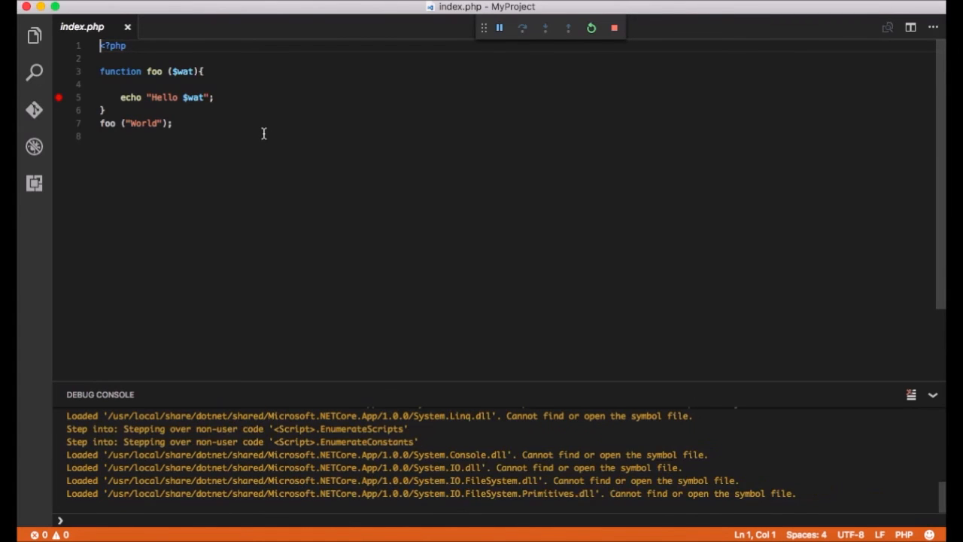
{"action": "left_click", "coordinate": [521, 27]}
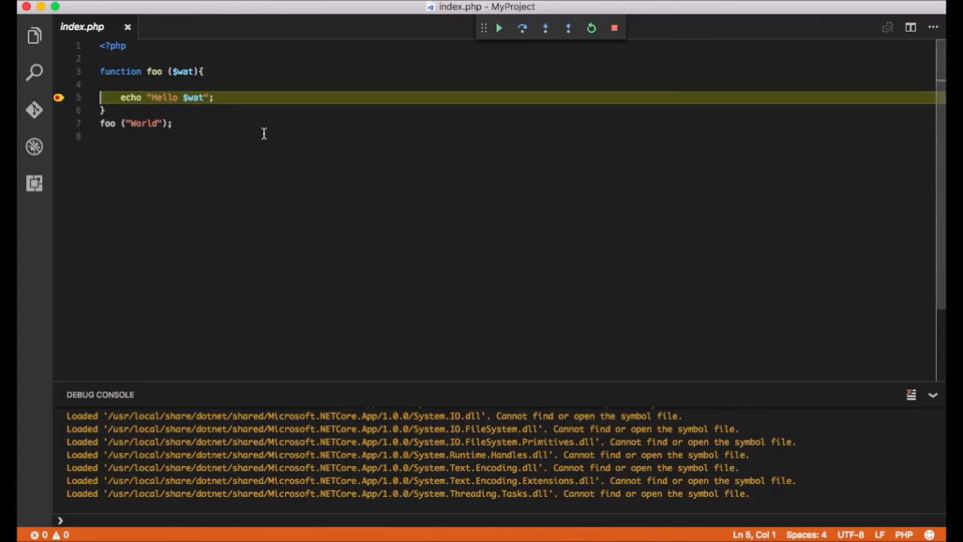
{"action": "left_click", "coordinate": [545, 28]}
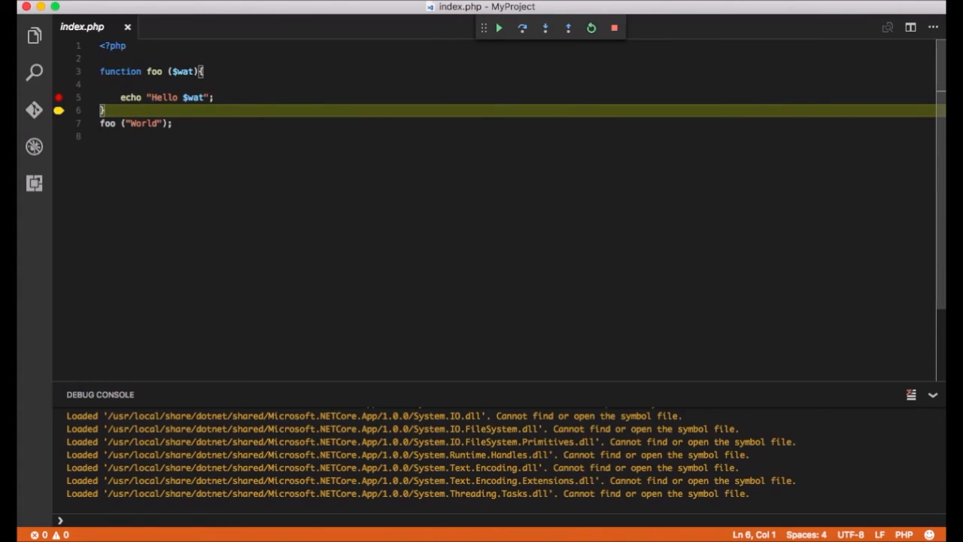